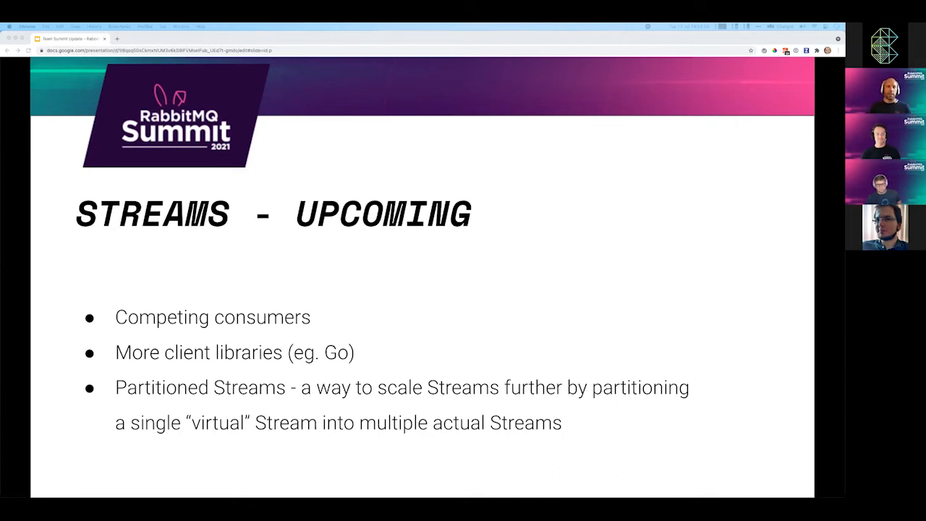
Advance the deck to the Observability slide on Seshat counters and logging.
{"action": "key", "text": "Right"}
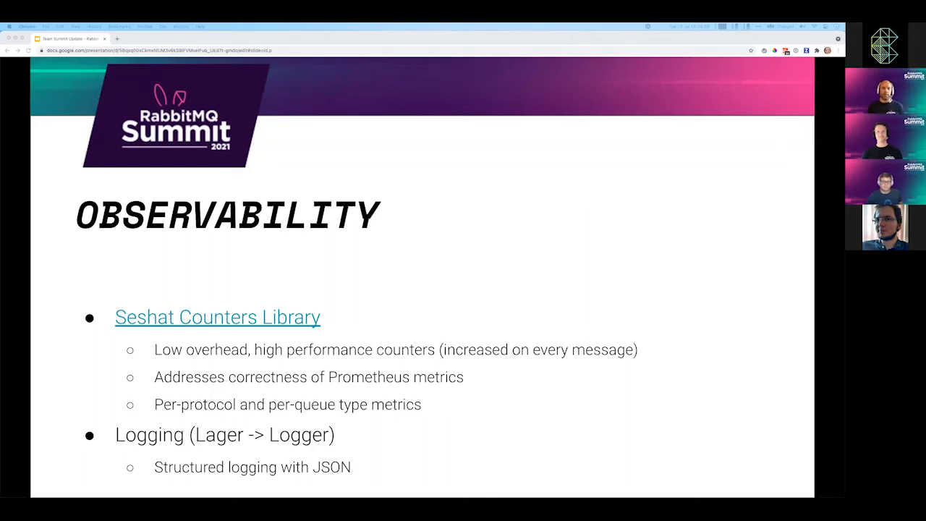
Advance to the Resiliency work-in-progress slide on Khepri replacing Mnesia.
{"action": "key", "text": "right"}
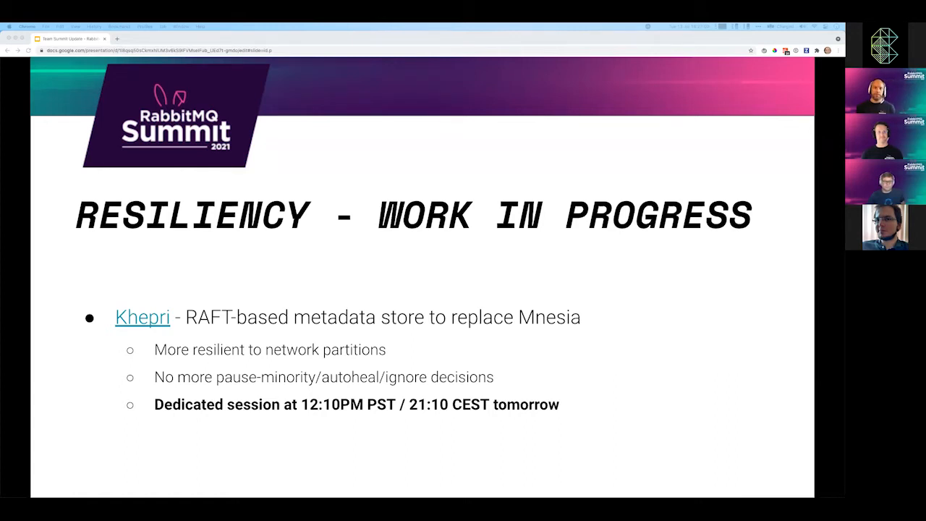
Advance to the Development Experience slide on the mono-repo, Bazel and contributing.
{"action": "key", "text": "right"}
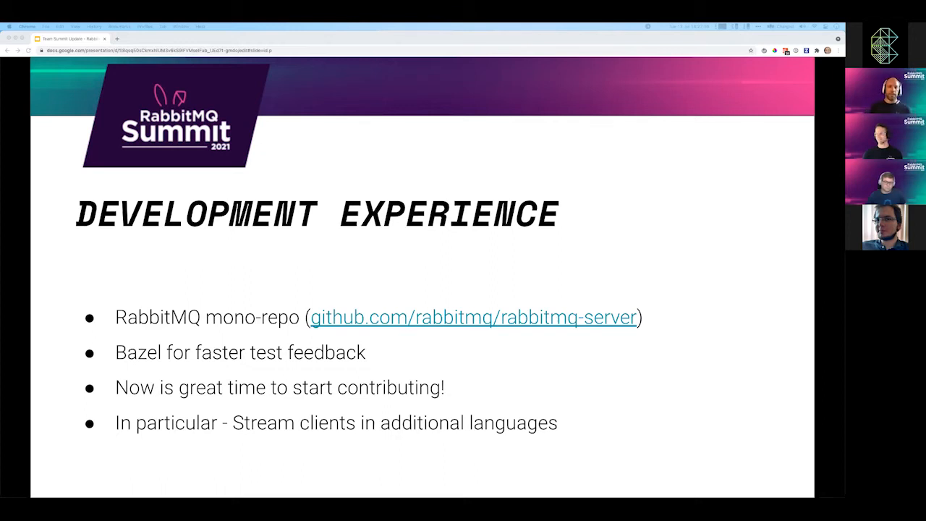
{"action": "key", "text": "Right"}
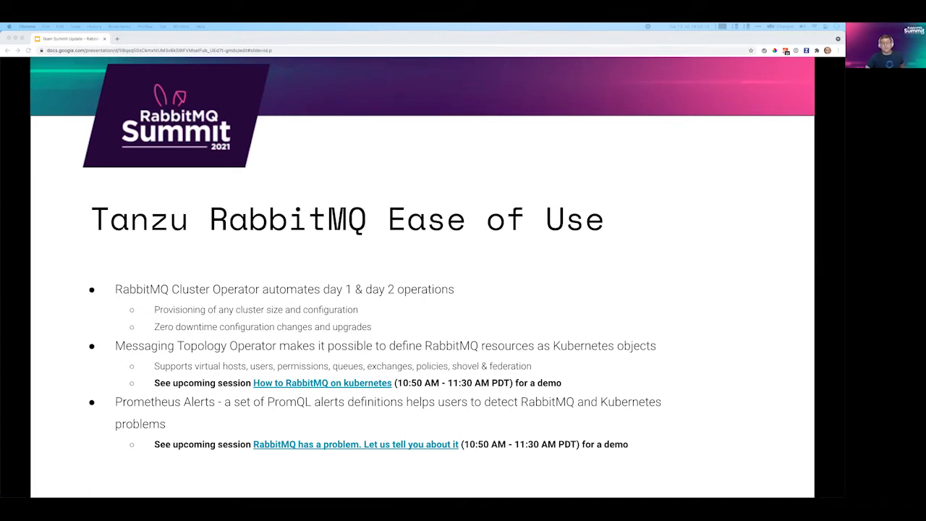
Advance past the Tanzu RabbitMQ Ease of Use slide to the Team Update divider.
{"action": "key", "text": "Right"}
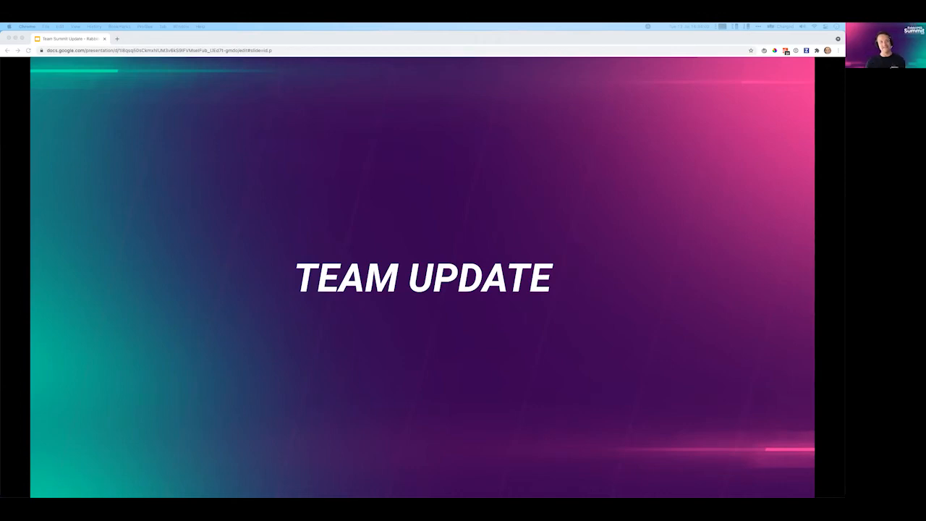
Advance from the TEAM UPDATE divider to the Team Updates leavers and joiners slide.
{"action": "key", "text": "Right"}
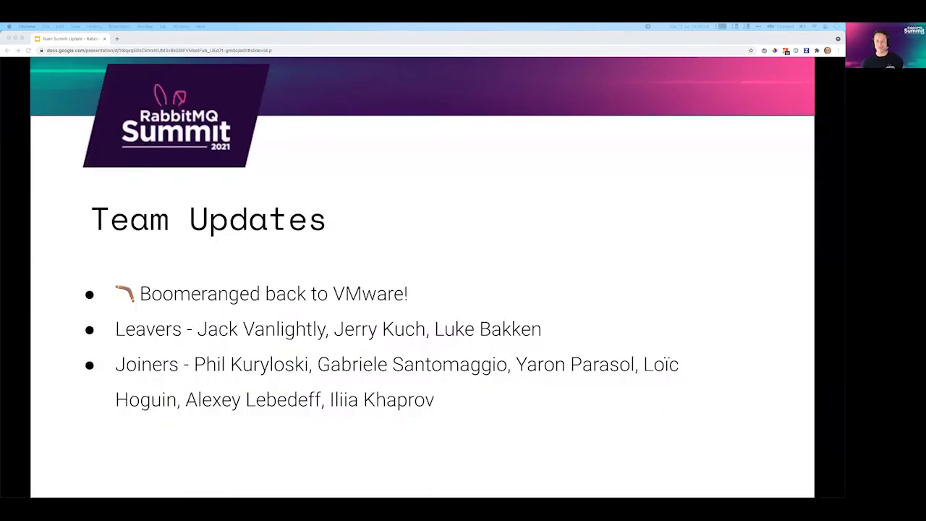